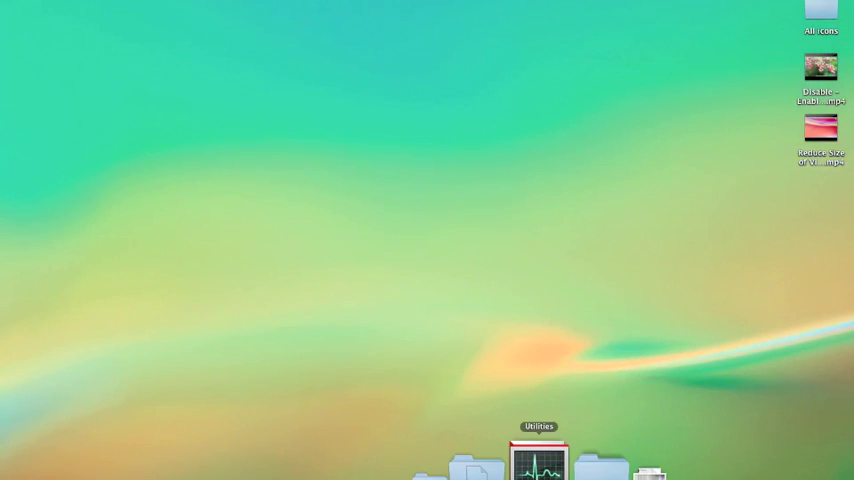
# Launch Network Utility from the Dock's Utilities stack
pyautogui.click(539, 463)
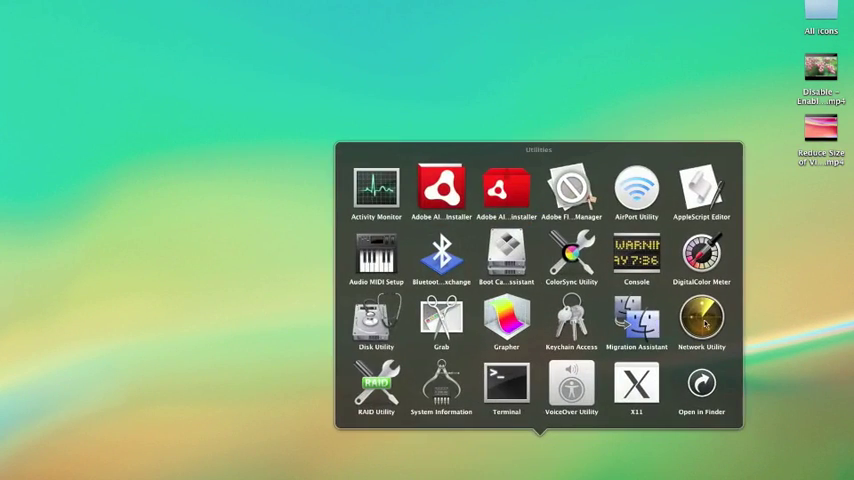
pyautogui.doubleClick(701, 320)
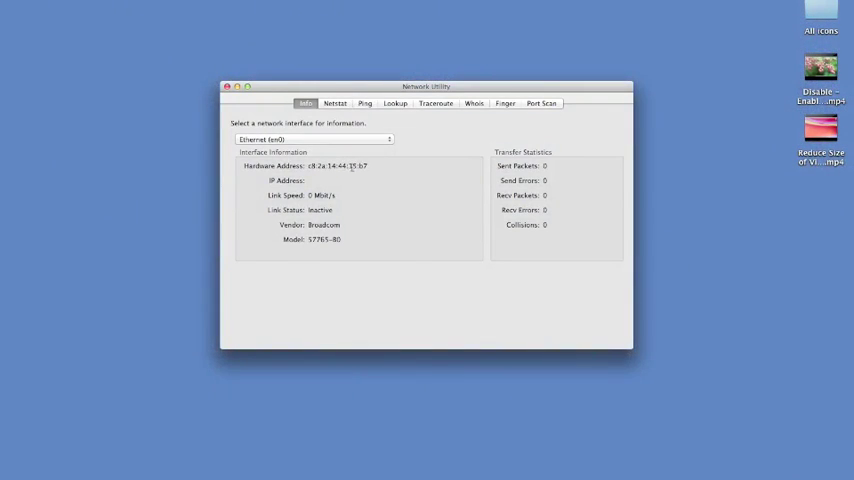
# View the Wi-Fi (en1) hardware address on the Info tab, then switch back to Ethernet (en0)
pyautogui.click(311, 139)
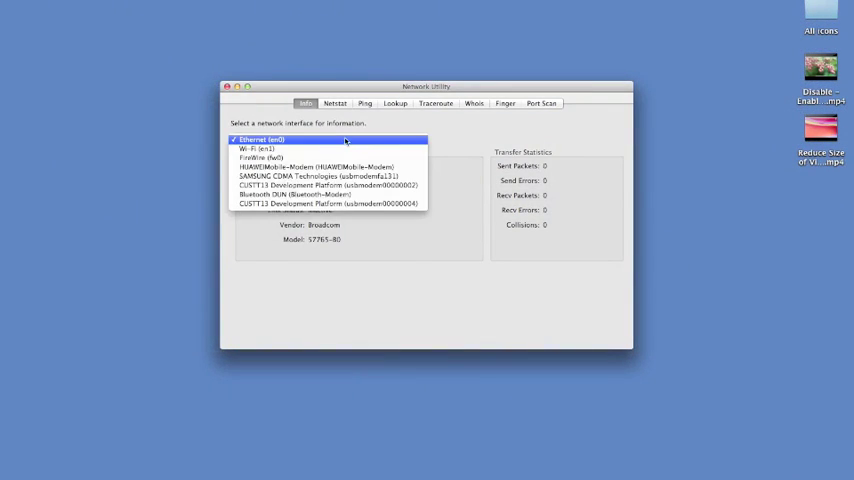
pyautogui.click(258, 148)
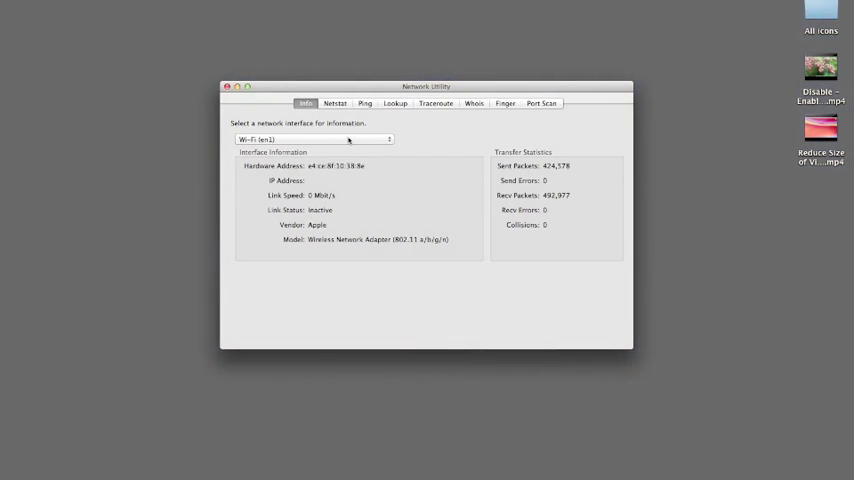
pyautogui.click(313, 139)
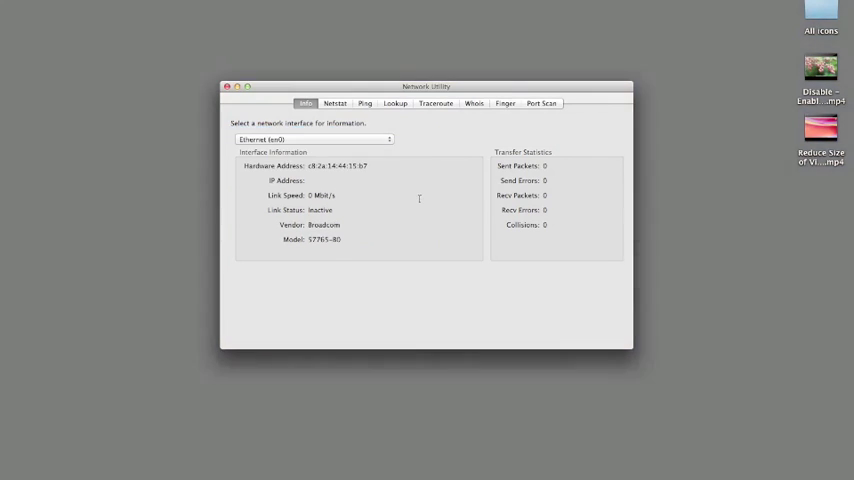
pyautogui.click(226, 86)
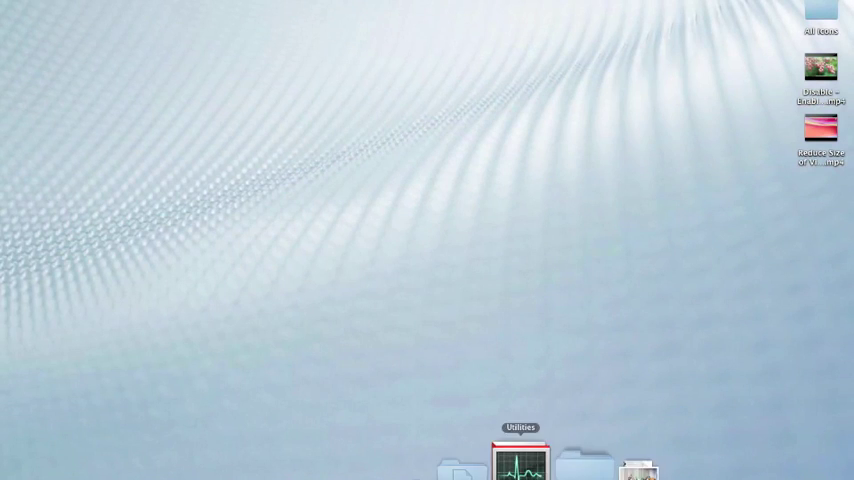
# Launch Terminal from the Dock's Utilities stack
pyautogui.click(519, 460)
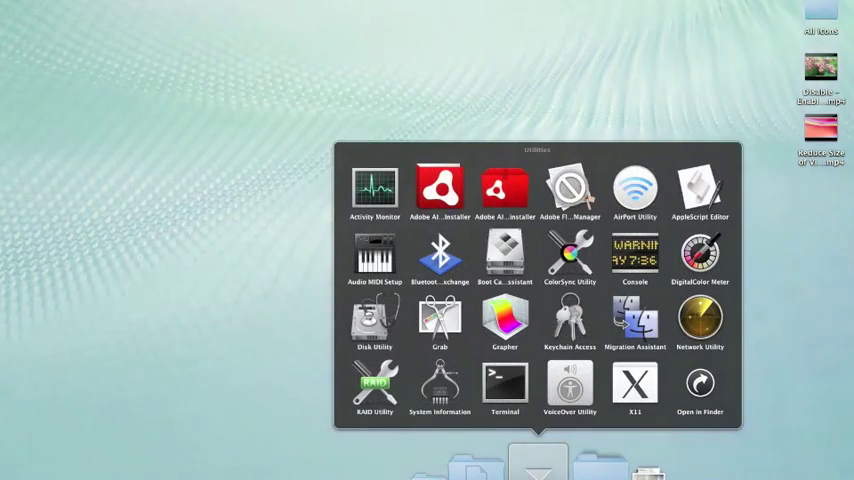
pyautogui.doubleClick(504, 390)
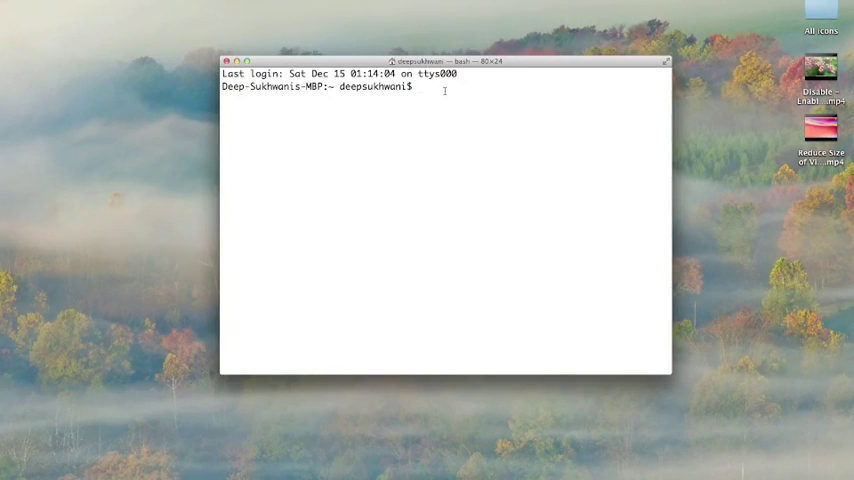
# Run 'ipconfig getpacket' without an interface to get its usage message
pyautogui.write('ipc')
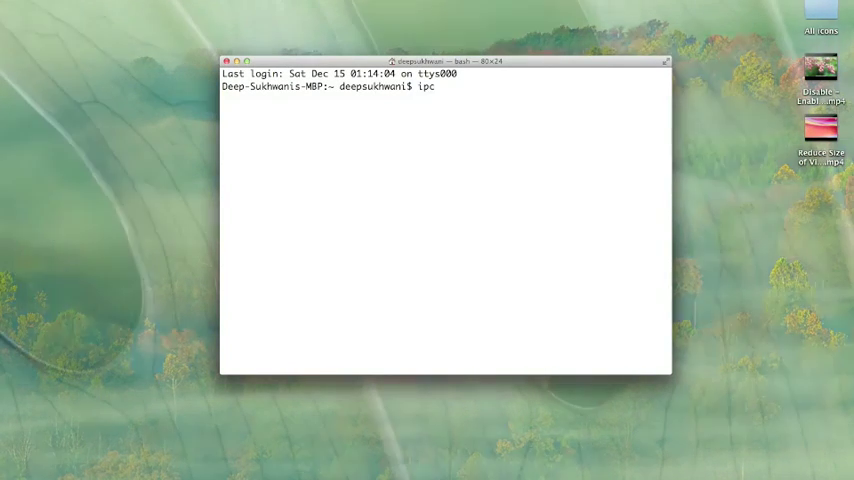
pyautogui.write('onfig')
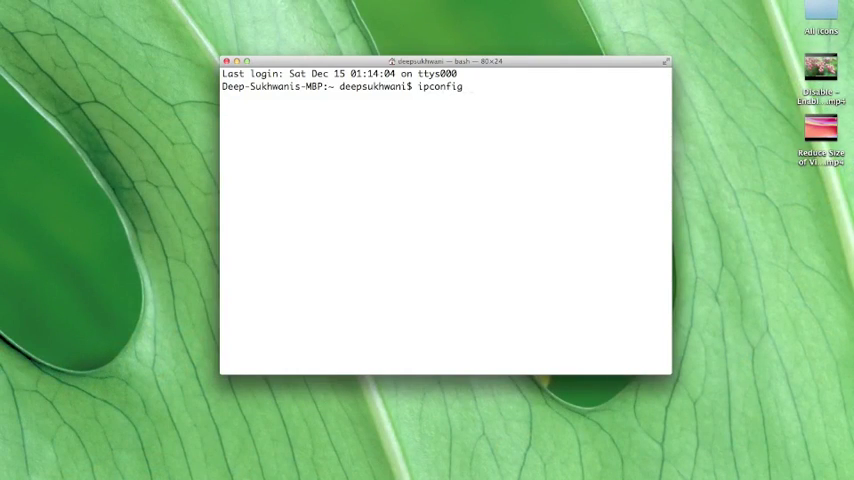
pyautogui.write('/all')
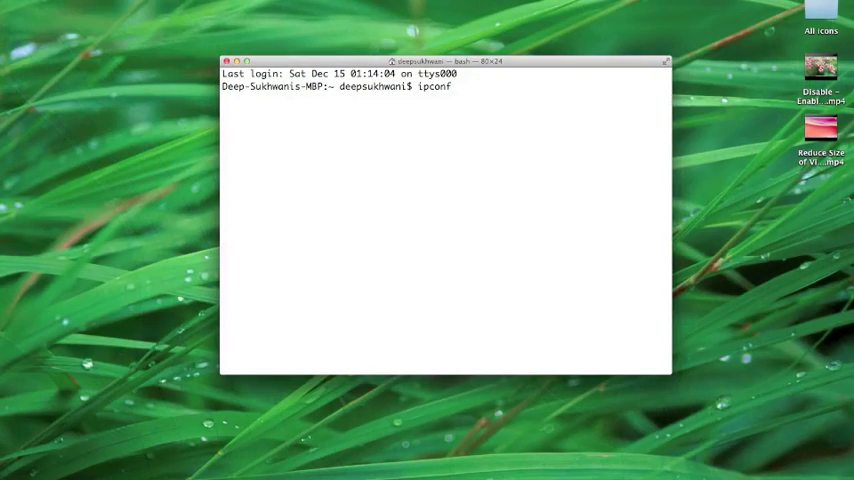
pyautogui.write('ig')
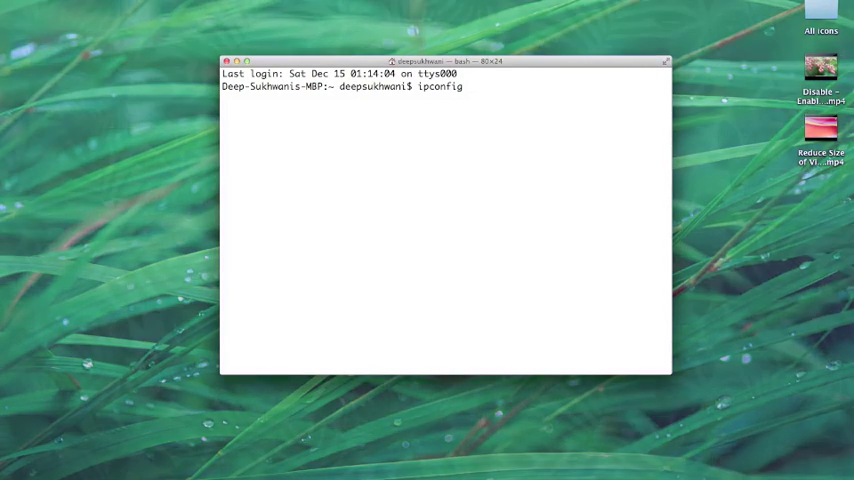
pyautogui.write('getpacket')
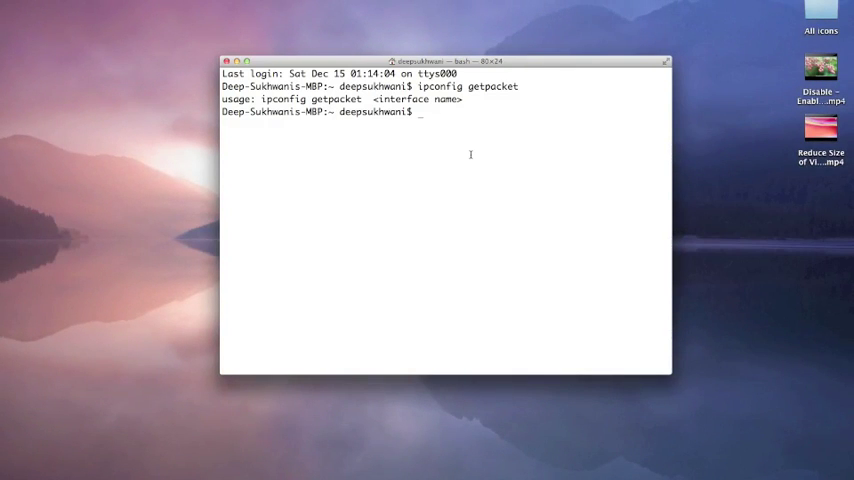
# Run 'ipconfig getpacket en1' and scroll to the chaddr e4:ce:8f:10:38:8e line
pyautogui.write('ipconfig')
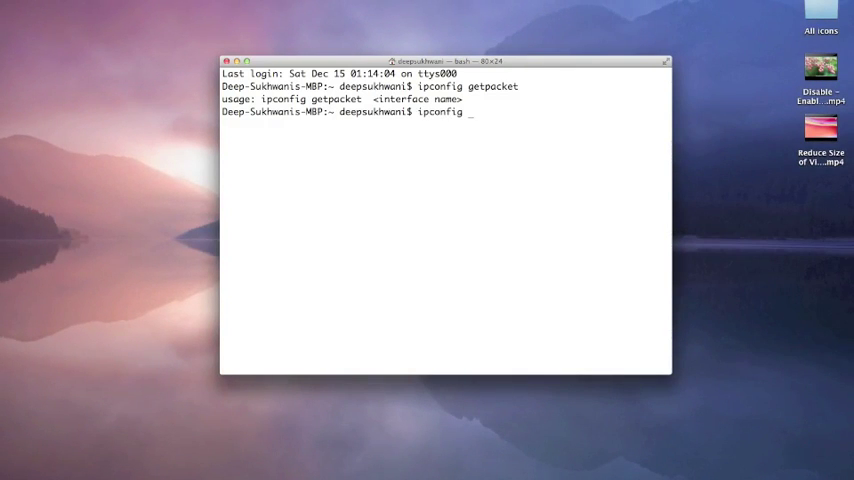
pyautogui.write('getpacket')
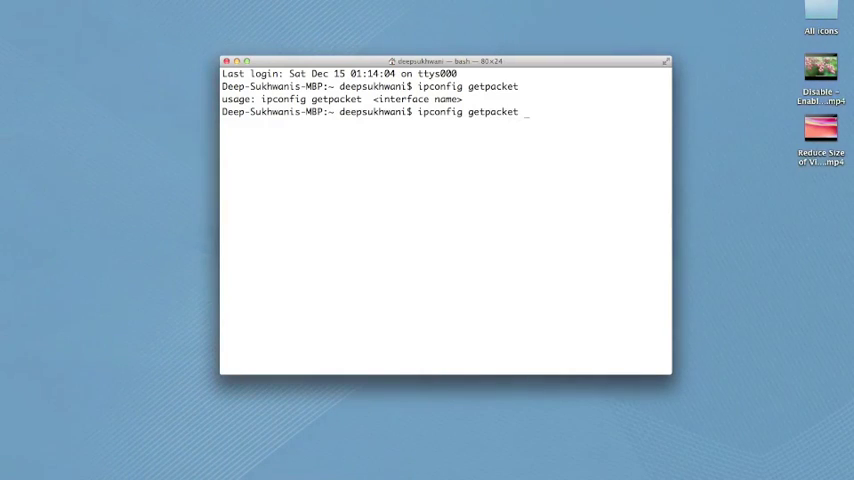
pyautogui.write('en1')
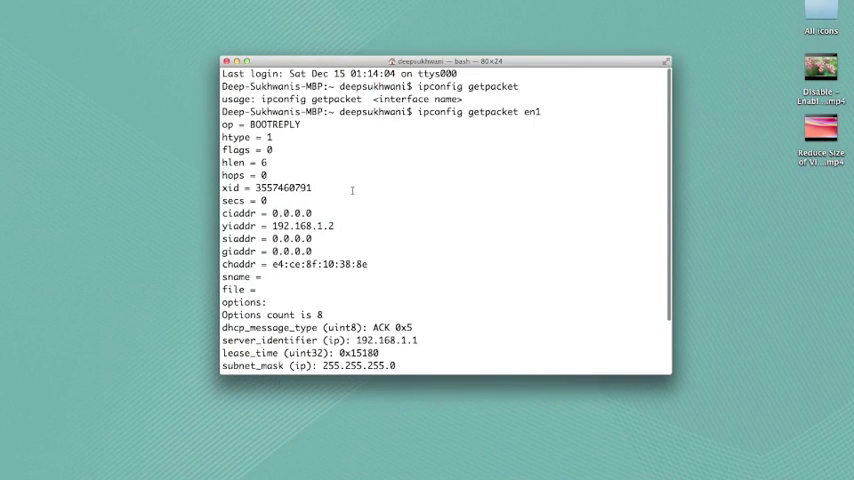
pyautogui.scroll(-3)
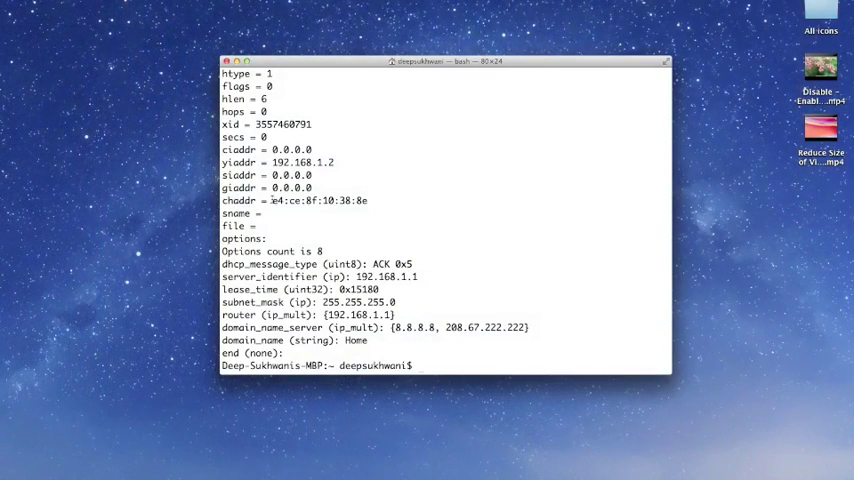
# Run 'ipconfig getpacket en0', which returns nothing, then type exit at the prompt
pyautogui.write('ip')
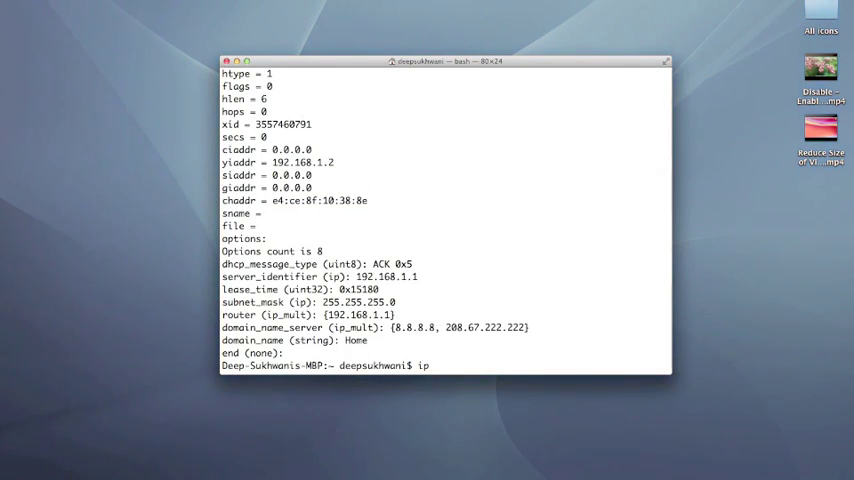
pyautogui.write('co')
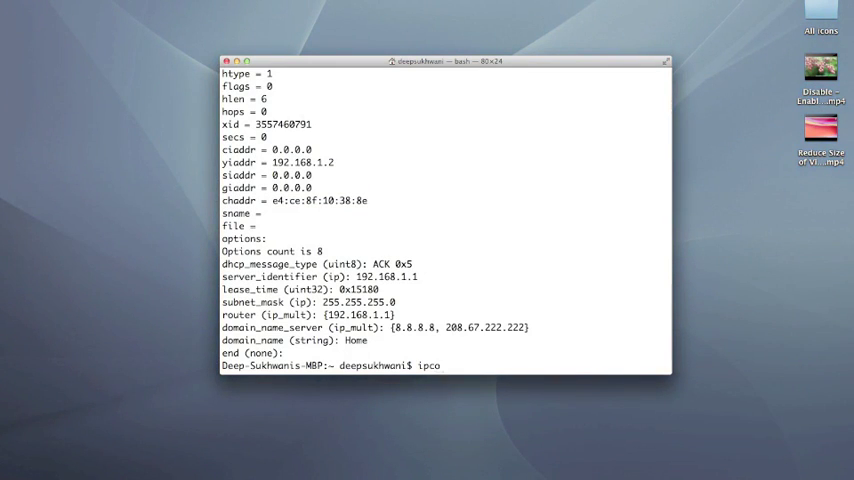
pyautogui.write('nfig getpacket en')
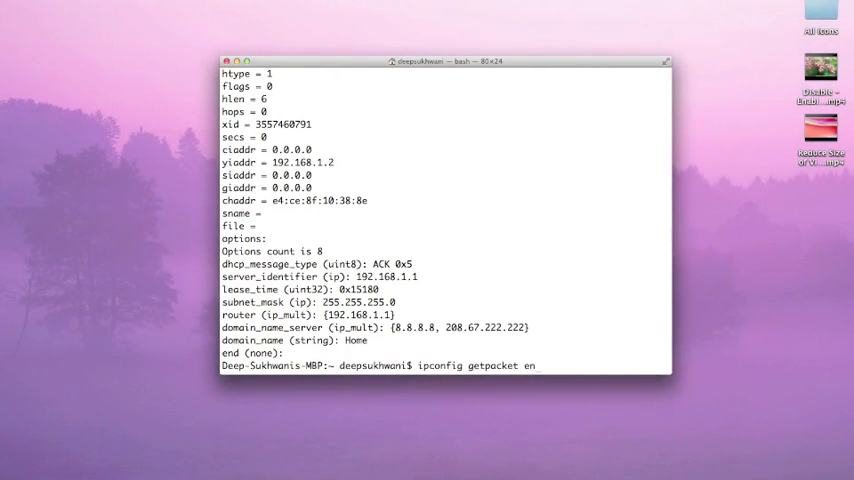
pyautogui.write('0')
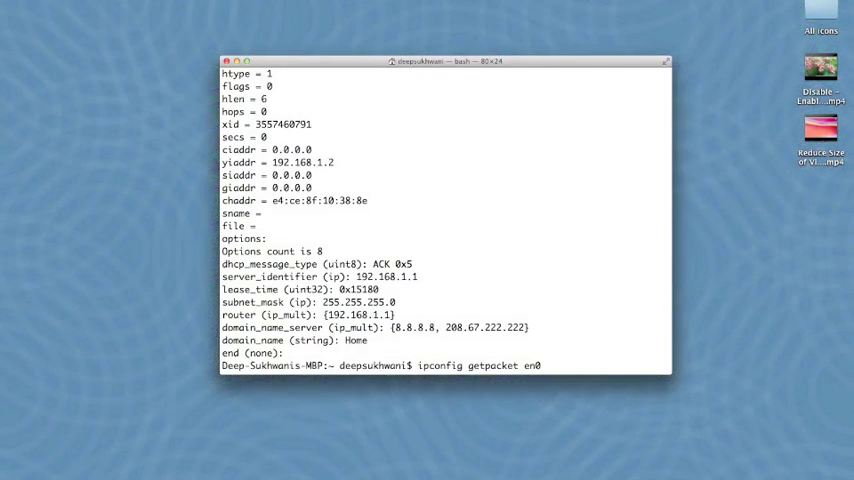
pyautogui.press('Return')
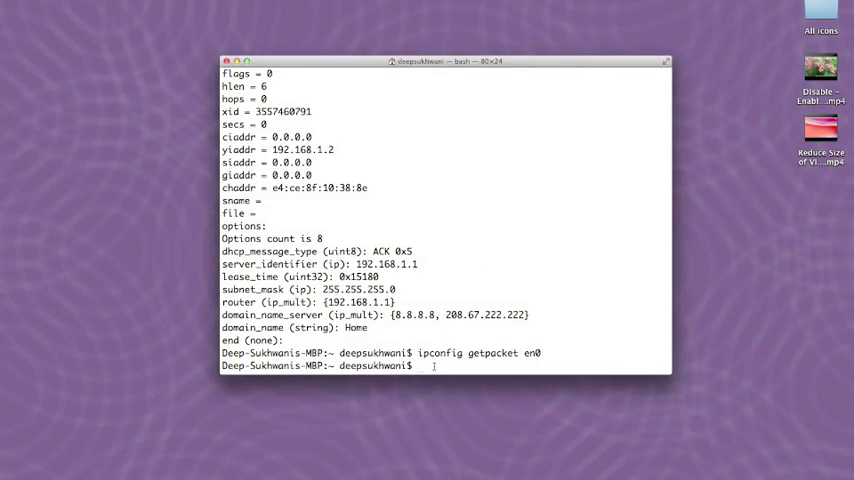
pyautogui.write('exit')
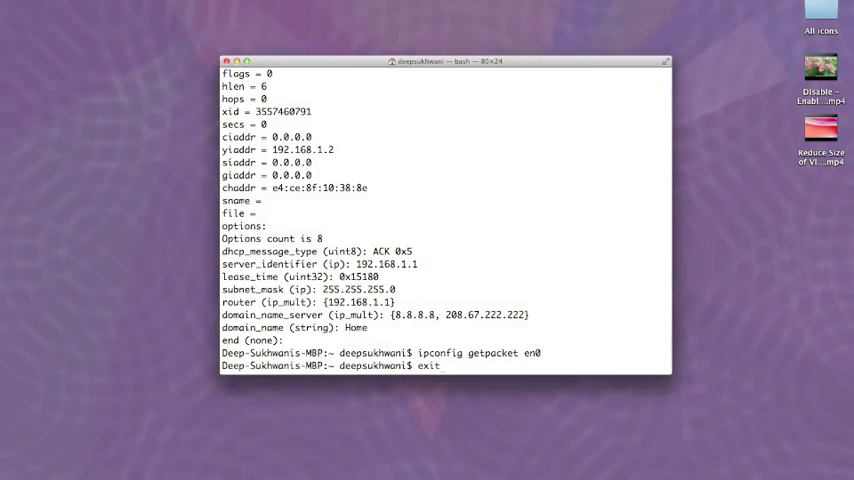